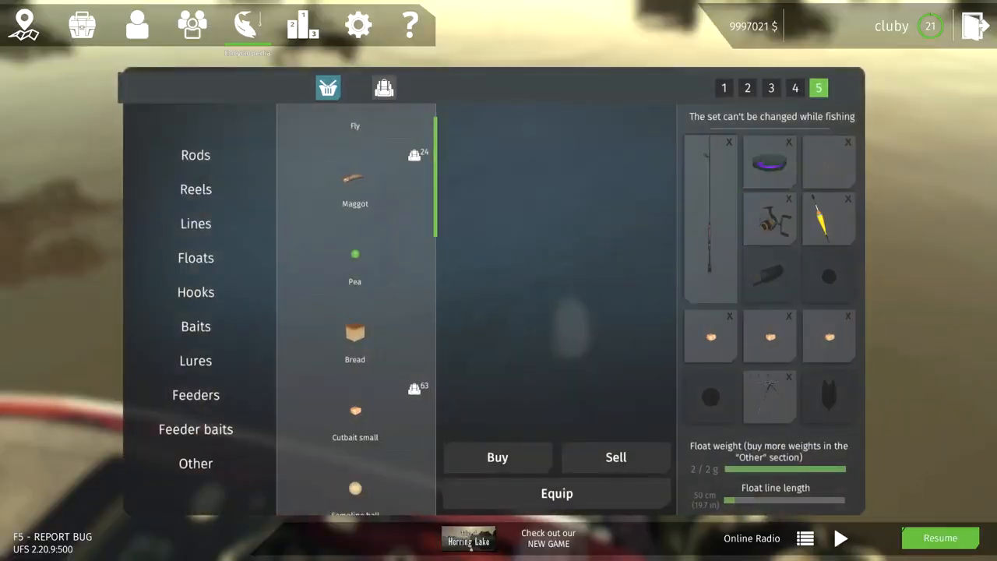
Show the Electric eel entry under the Amazon River DLC list in the fish encyclopedia.
left_click(246, 25)
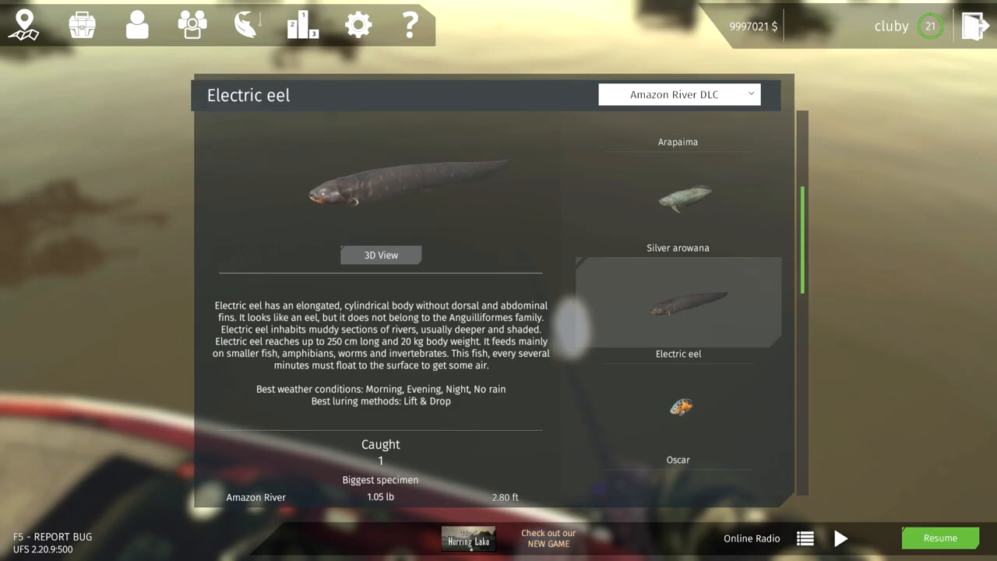
Close the fish info window and return to the Equipment screen's Baits category.
left_click(941, 537)
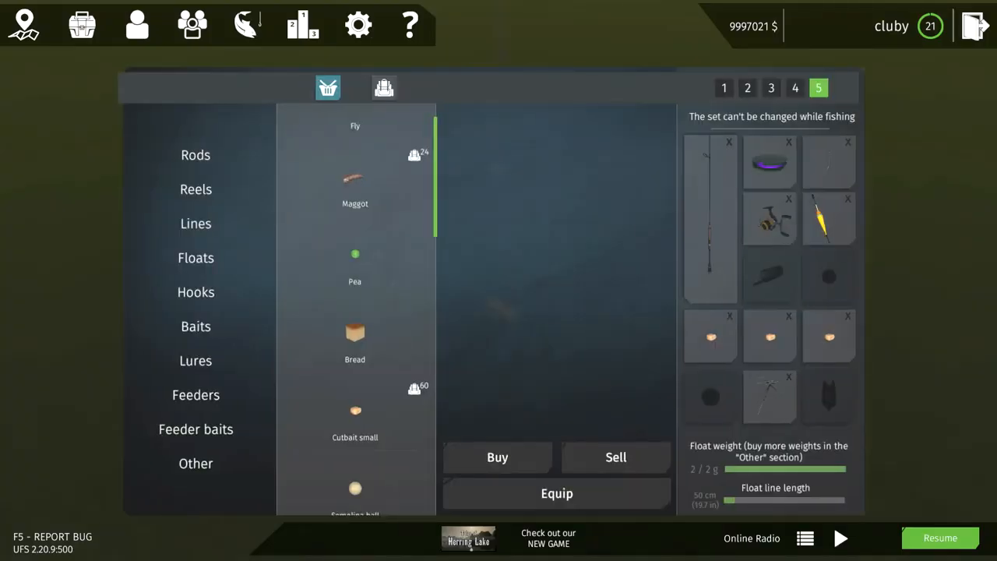
Resume play on the Amazon River and begin a new cast with the power meter charging.
left_click(355, 413)
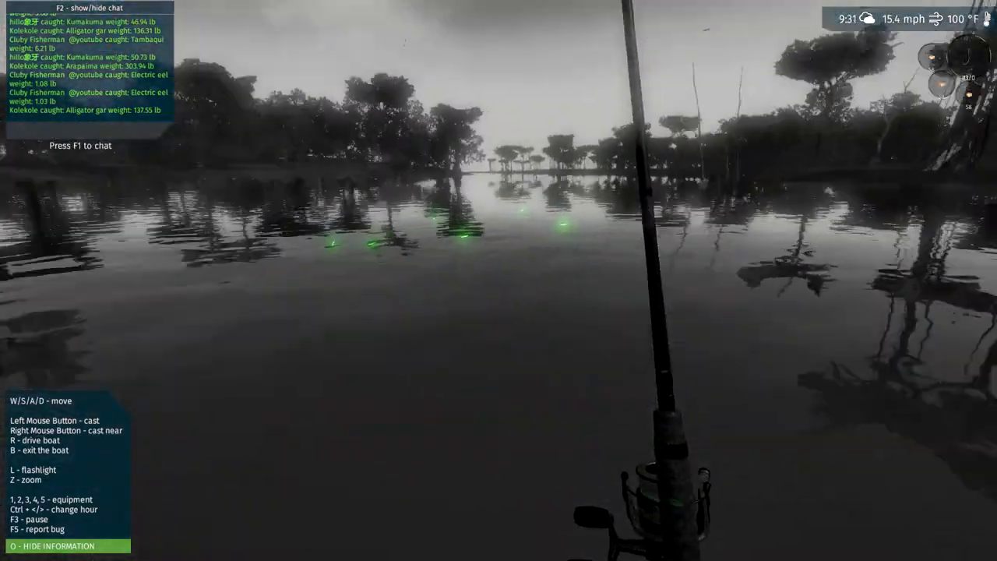
left_click(498, 281)
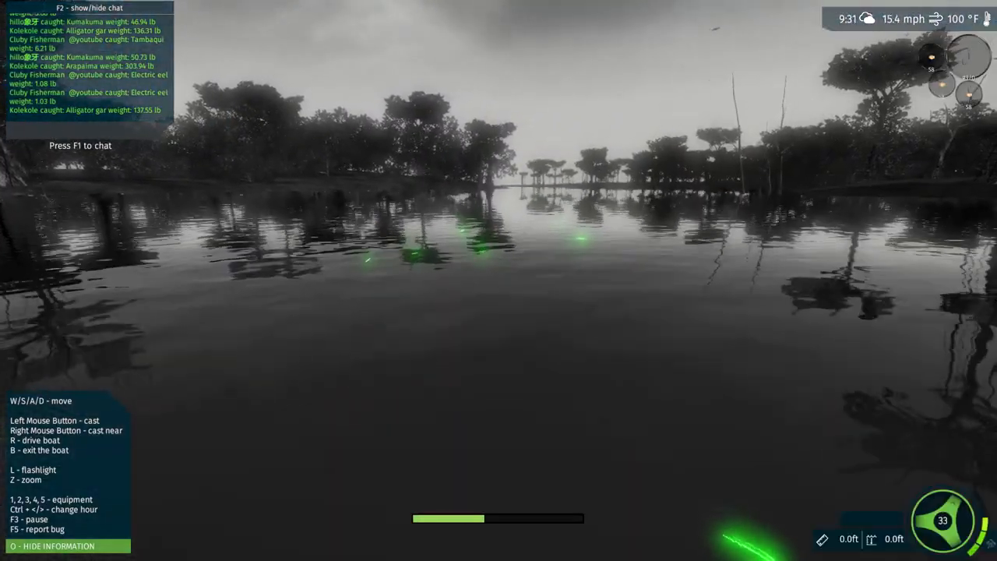